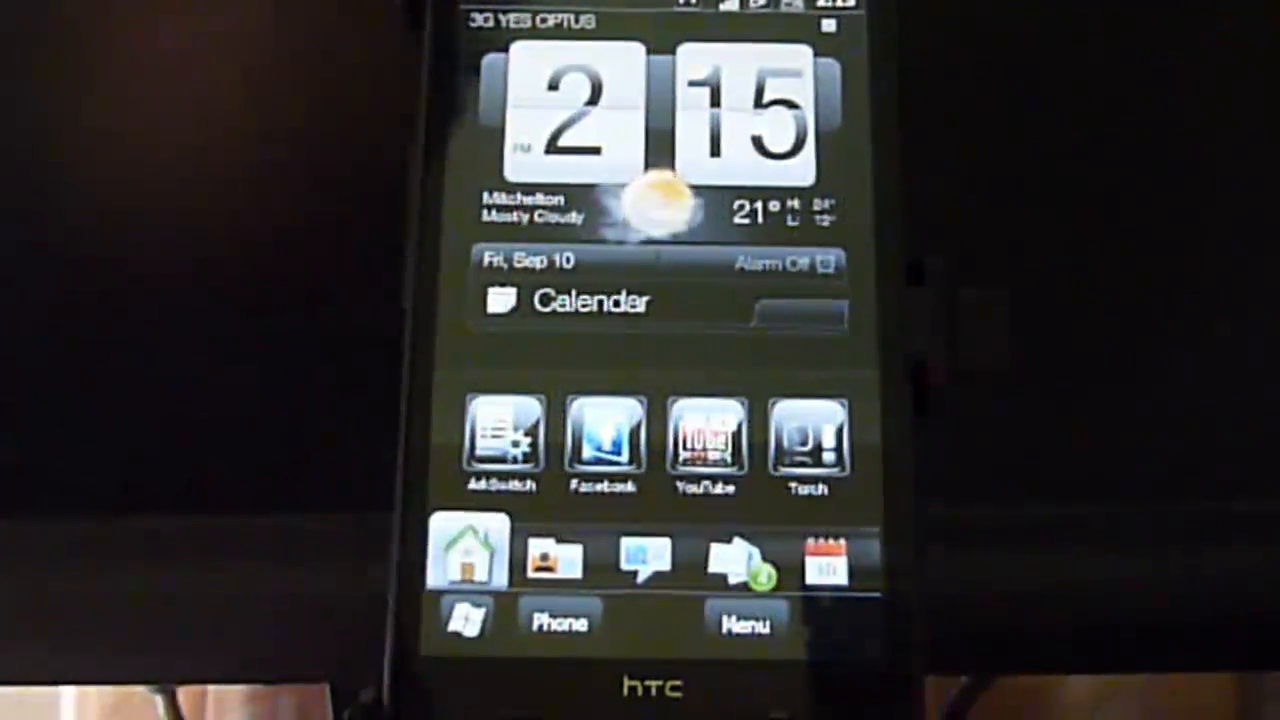
Show the installed programs (Solitaire, UNO, Teeter, Soft Reset) from the Sense home screen.
click(552, 556)
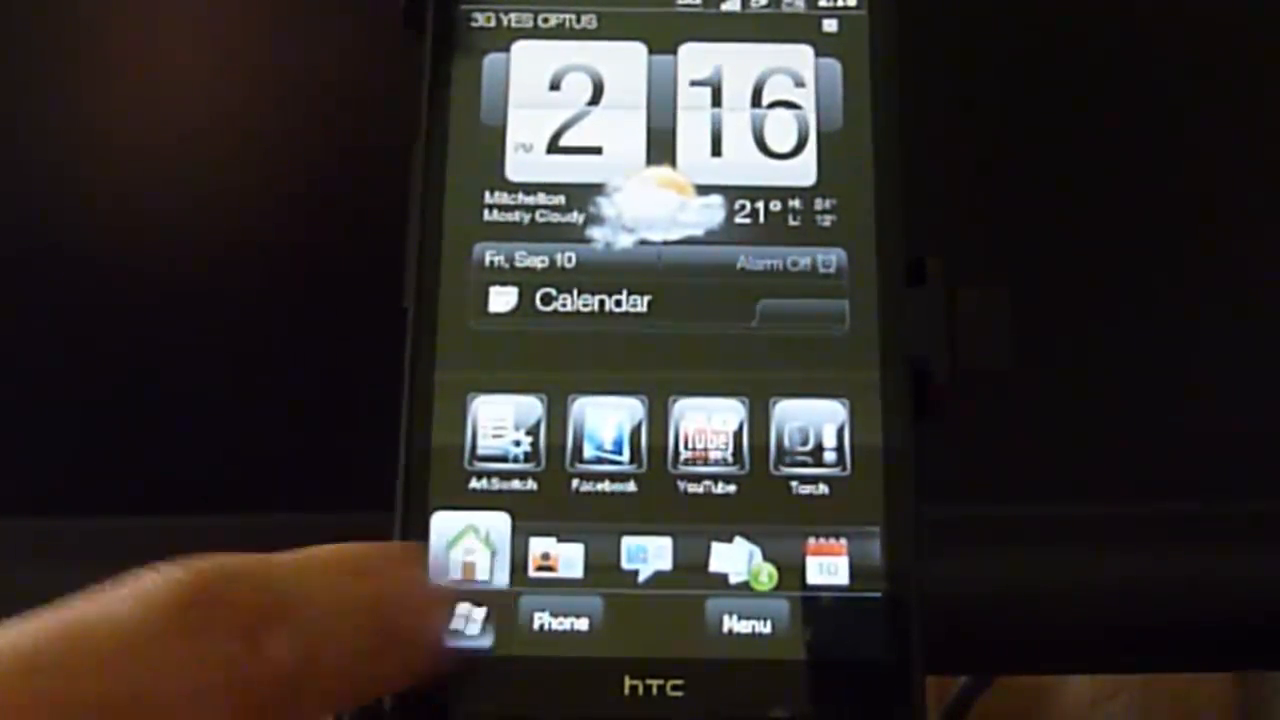
click(472, 618)
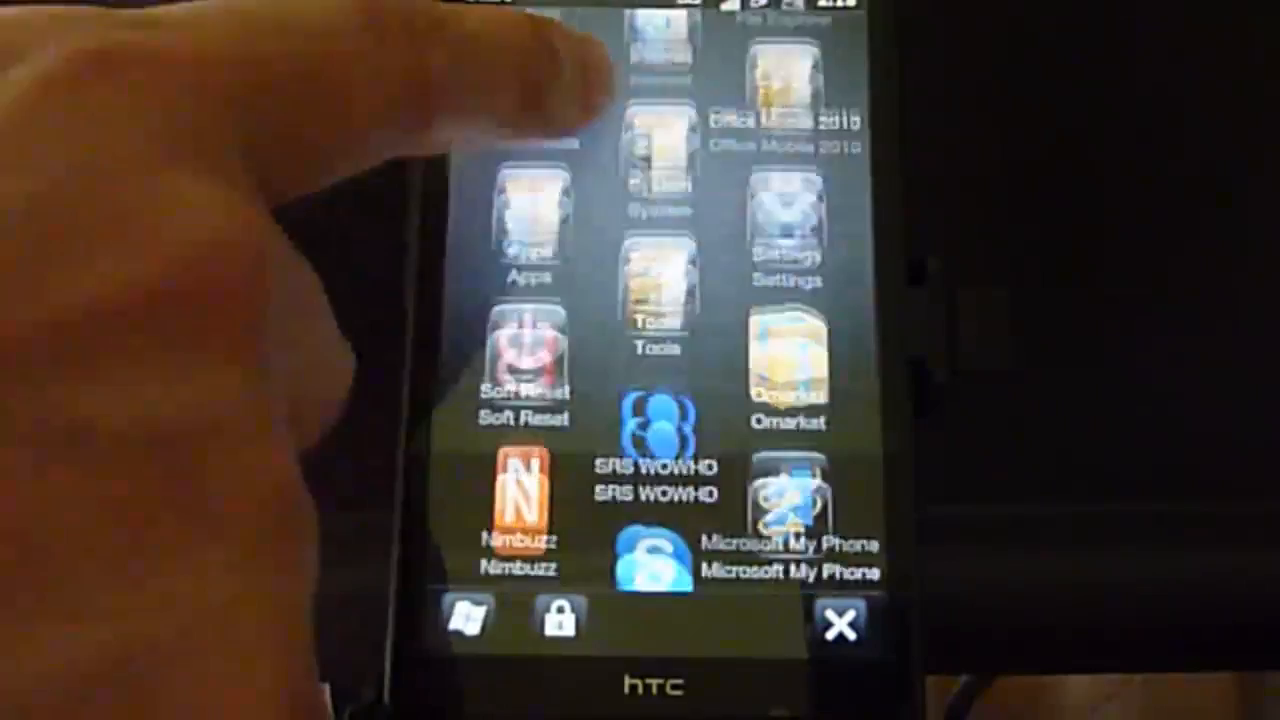
click(844, 620)
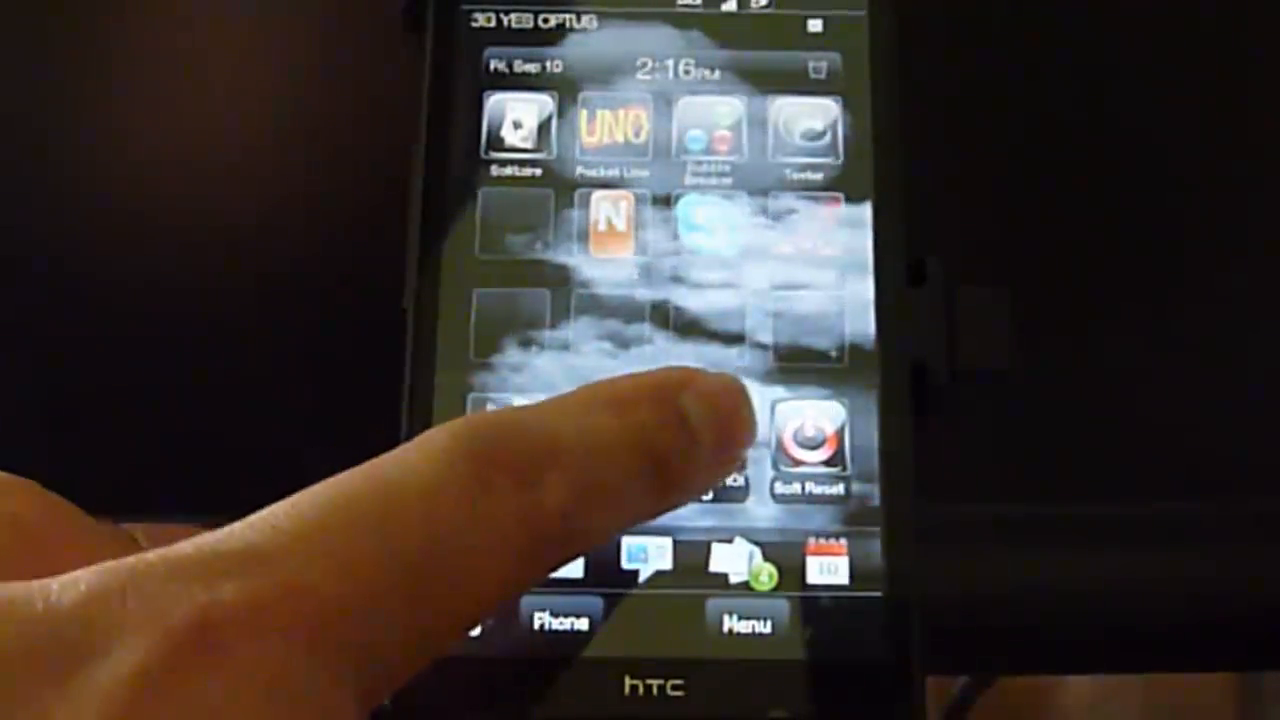
Launch CleanDROID and choose Android as the operating system to boot.
click(810, 440)
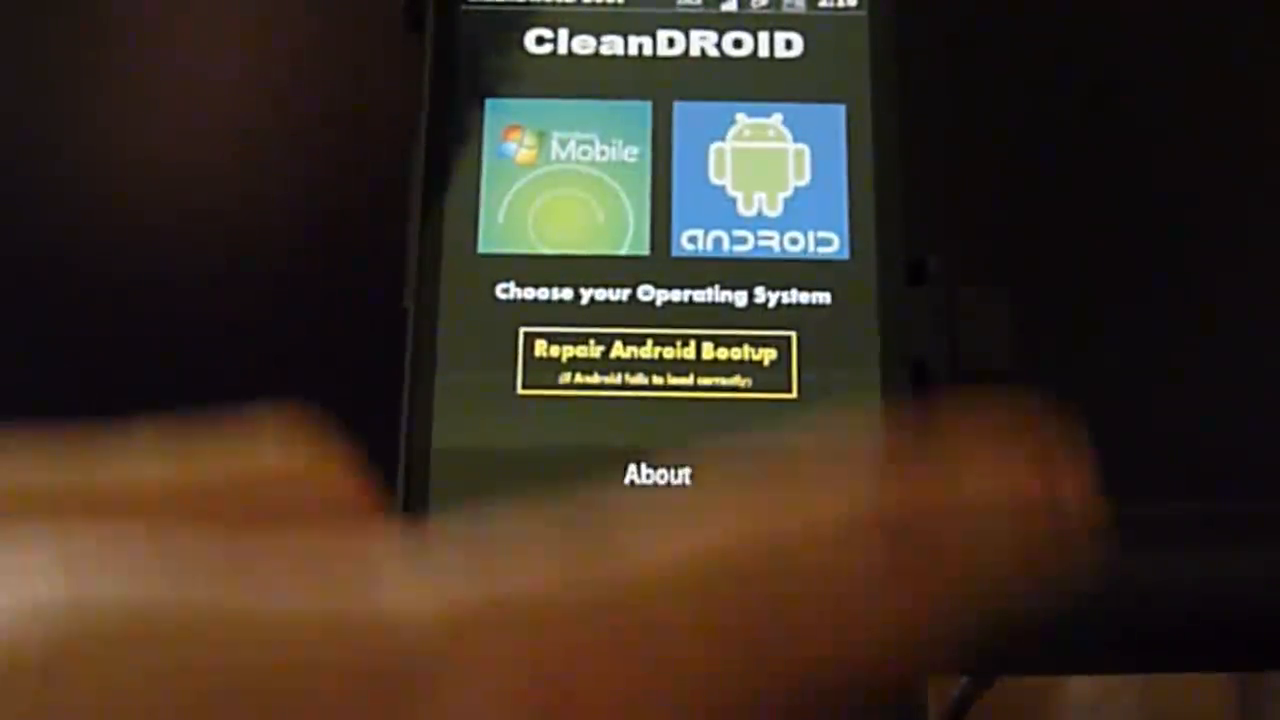
click(762, 176)
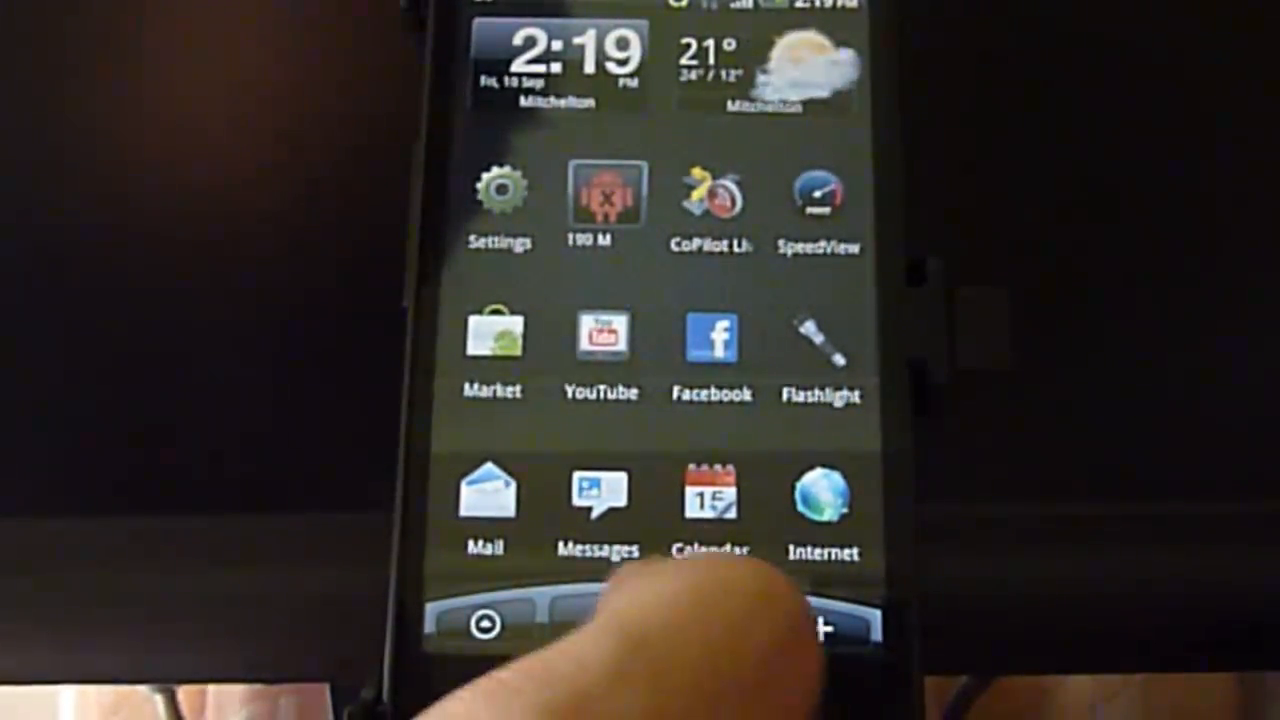
Reach the Android Settings list with Applications, SD & phone storage and Date & time.
click(484, 500)
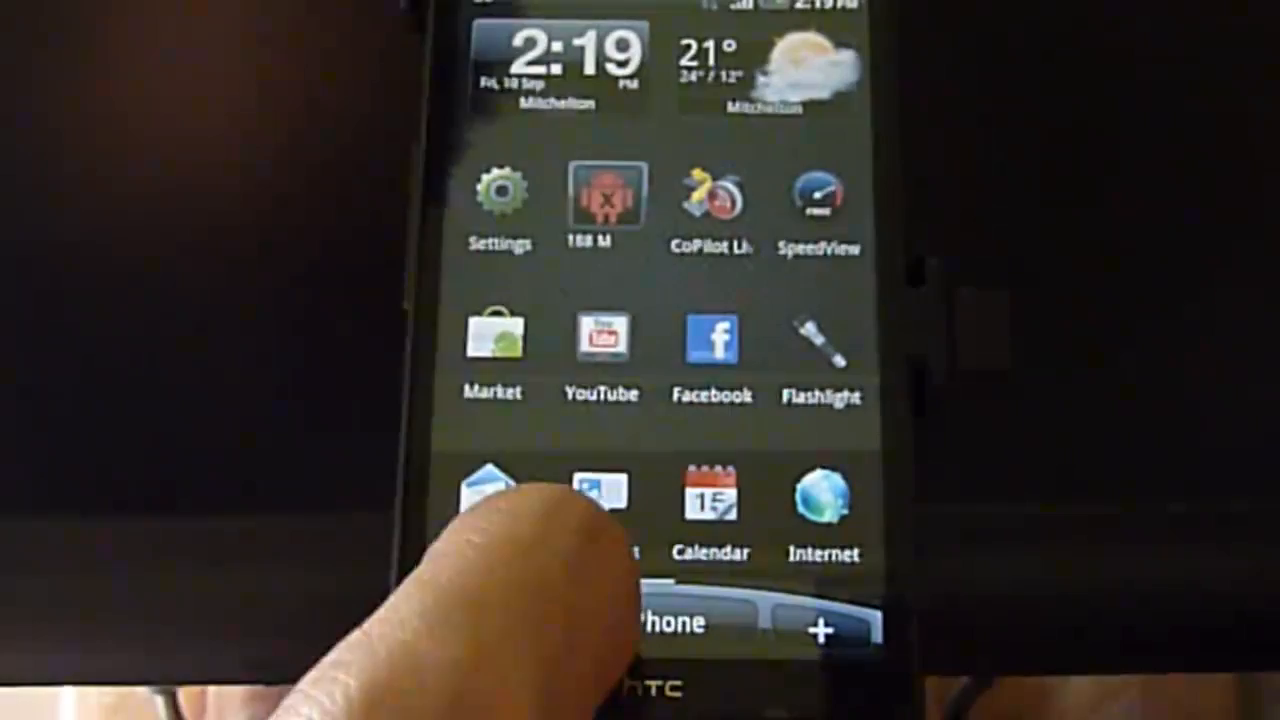
click(500, 200)
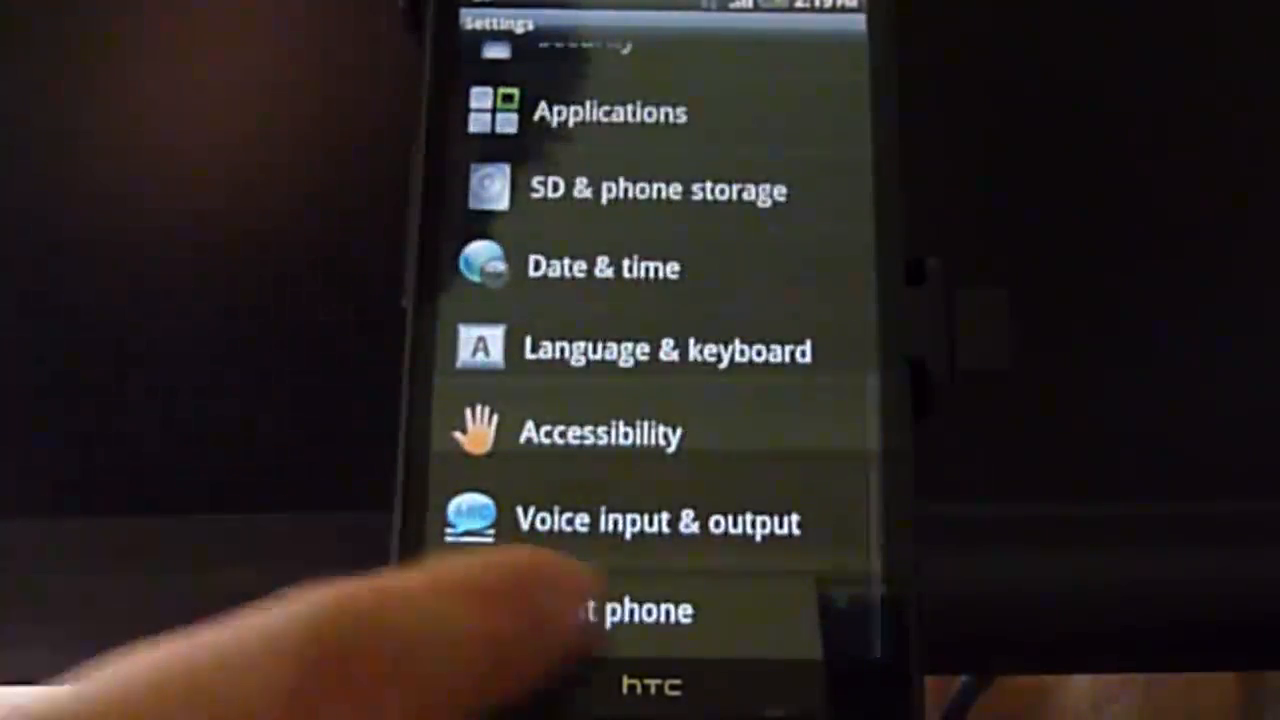
View firmware, baseband and kernel details under About phone, then go to the Market storefront.
click(620, 612)
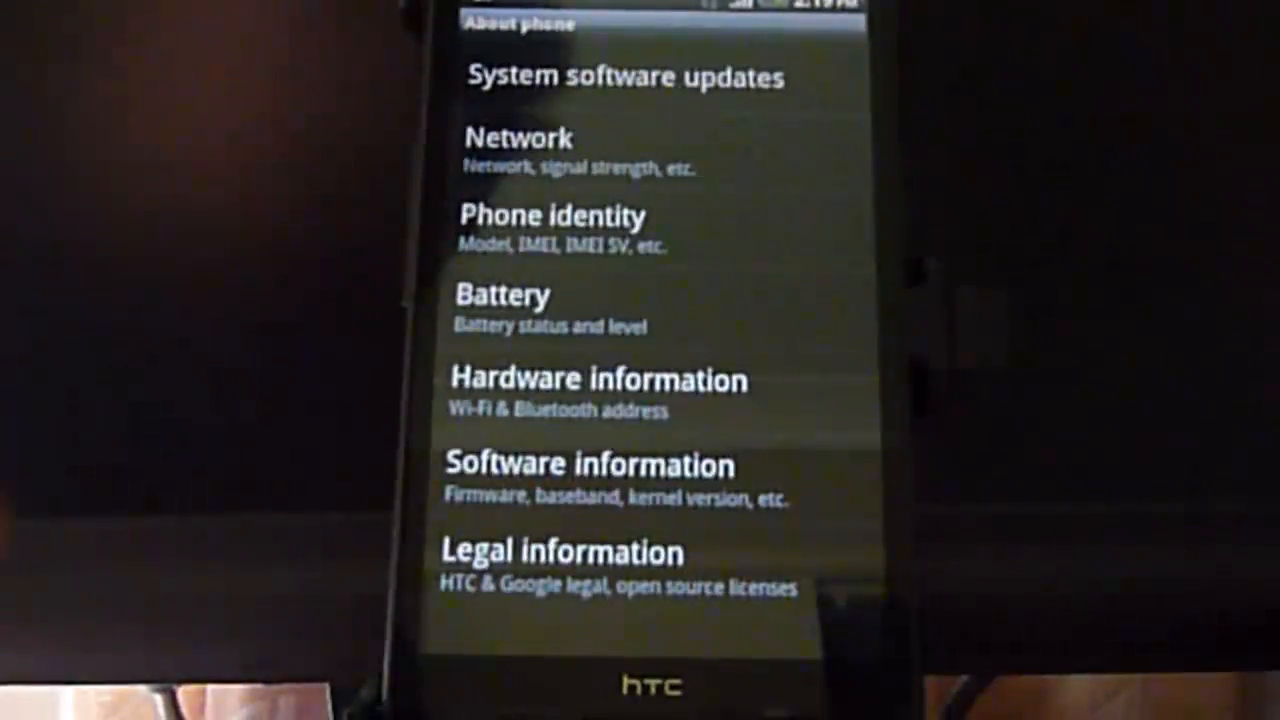
click(588, 464)
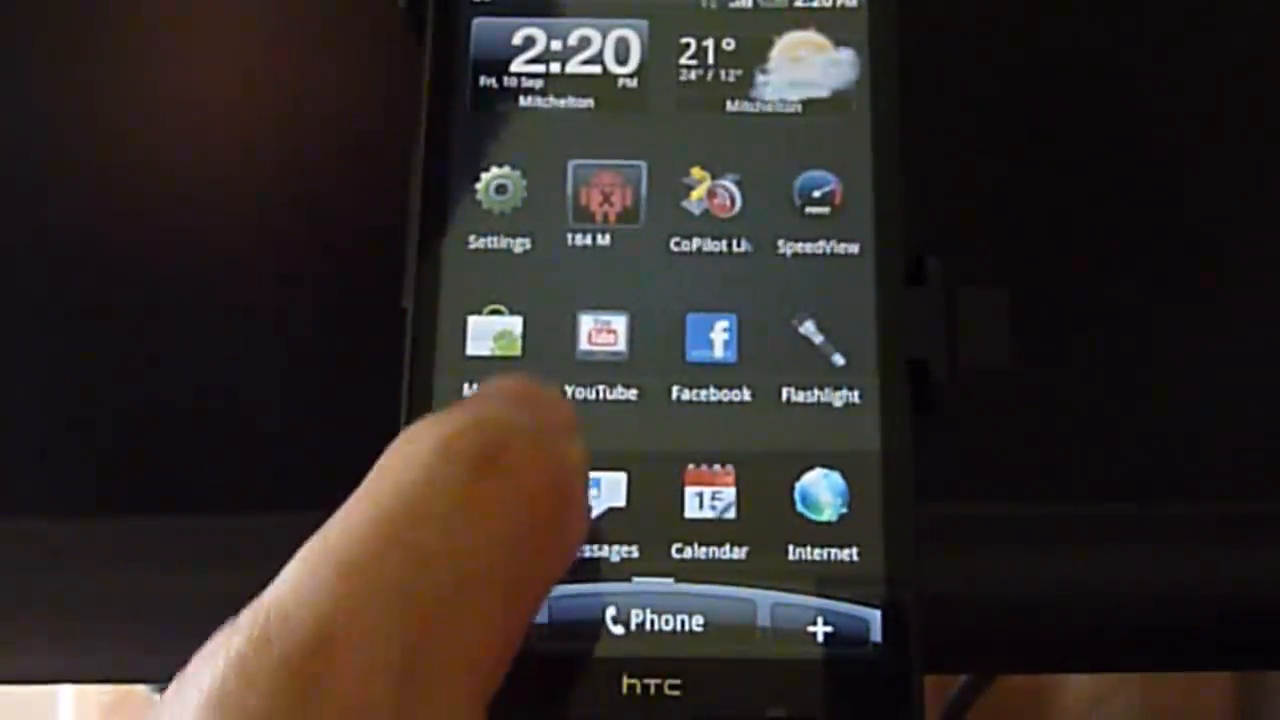
click(498, 340)
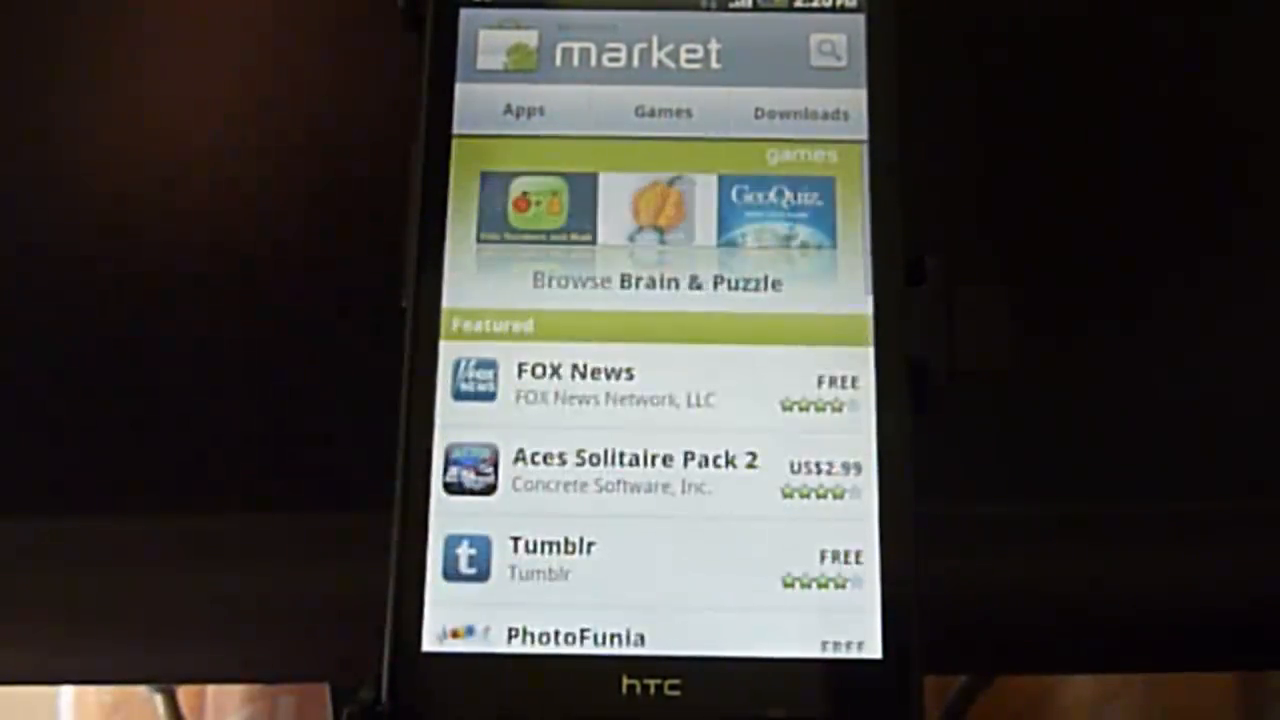
Show the Apps category list and scroll down to Social, Sports, Themes, Tools and Travel.
click(522, 112)
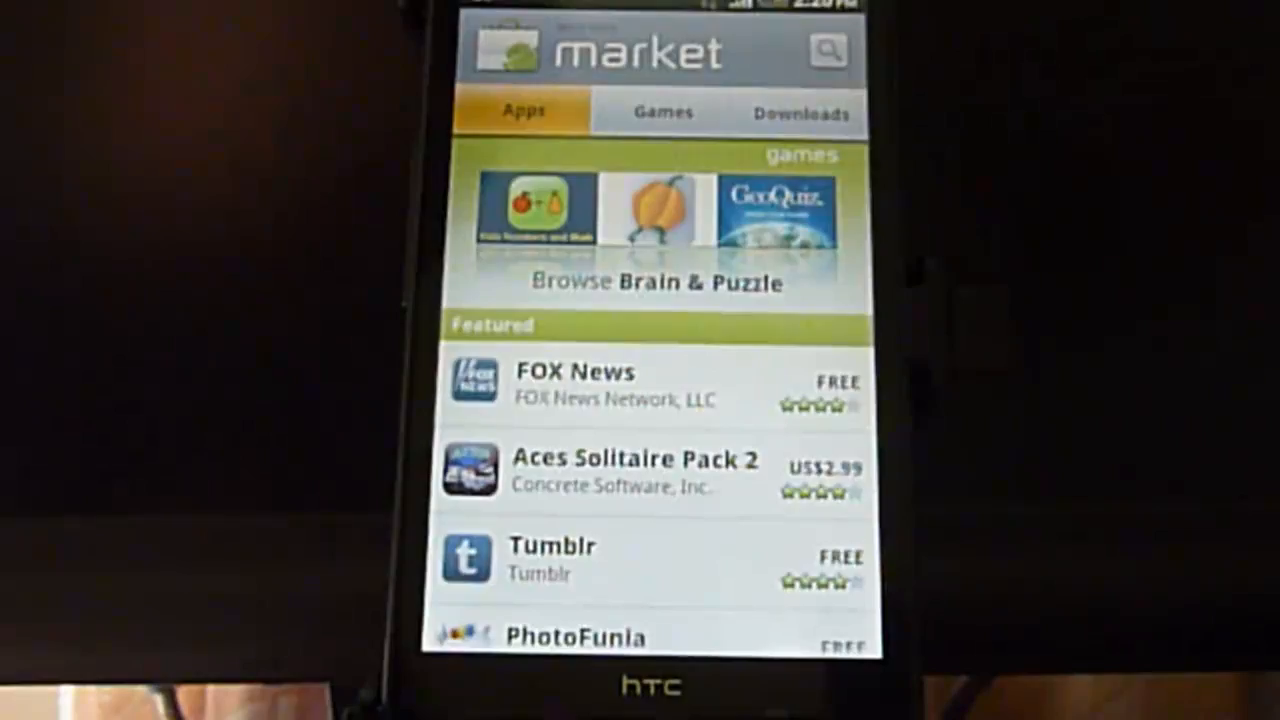
click(520, 110)
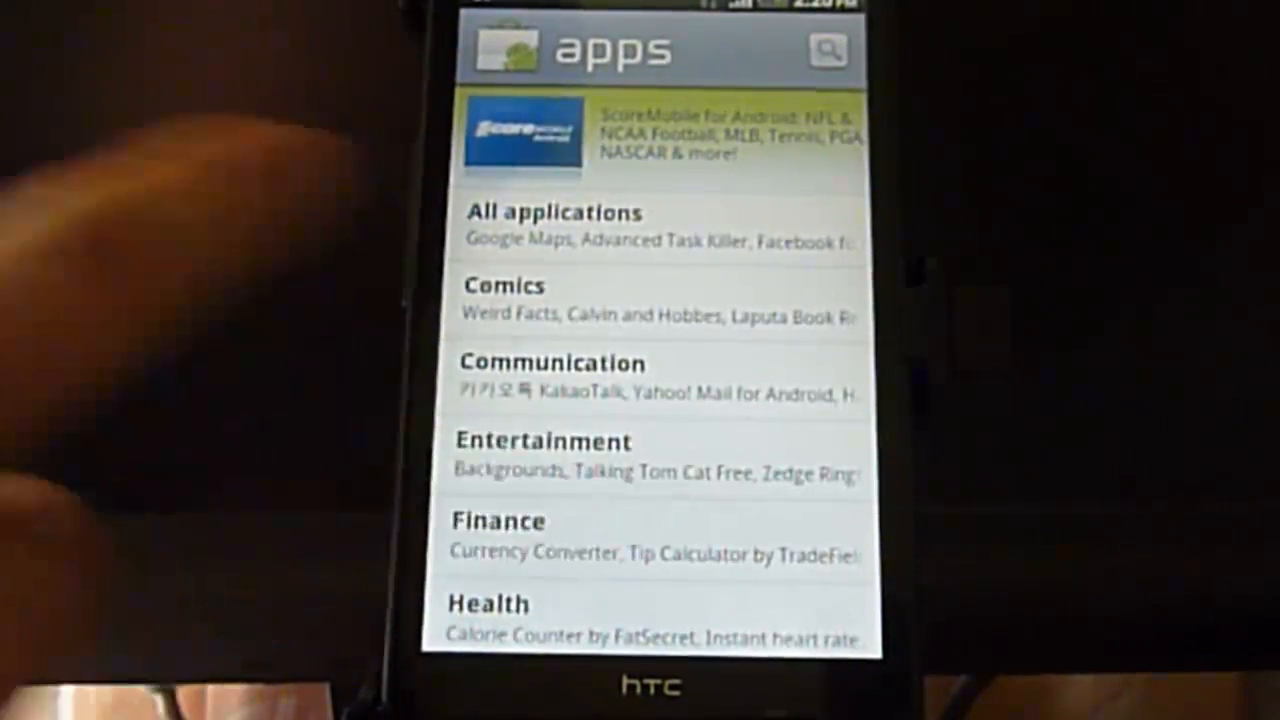
scroll(down, 3)
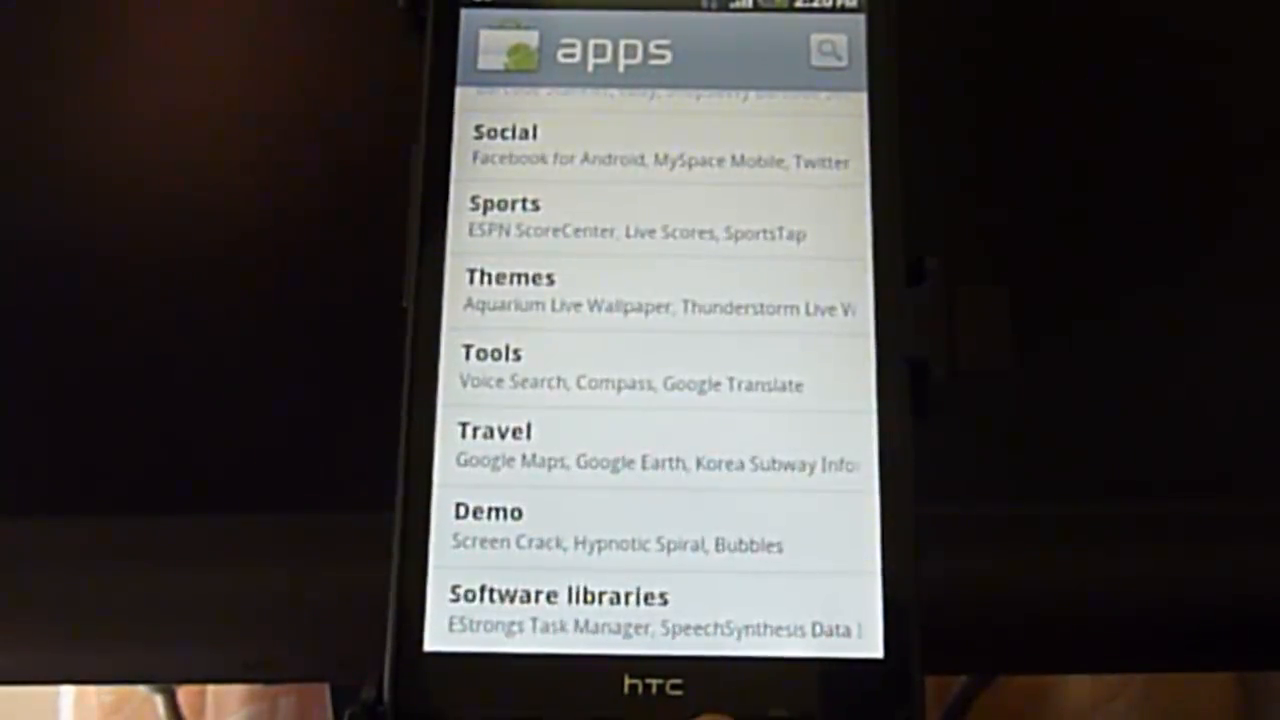